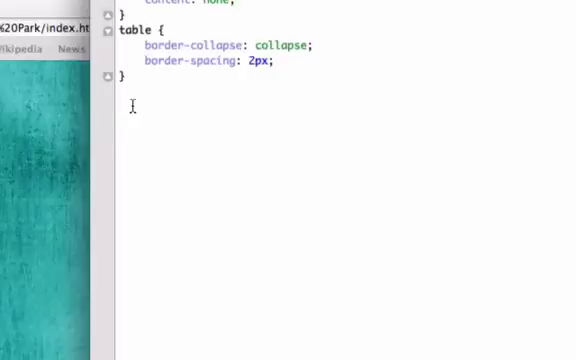
- Create a #wrapper rule below the table rule with width: 900px
type("#wrap")
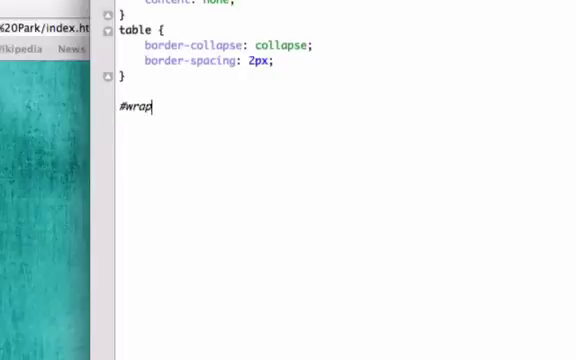
type("per")
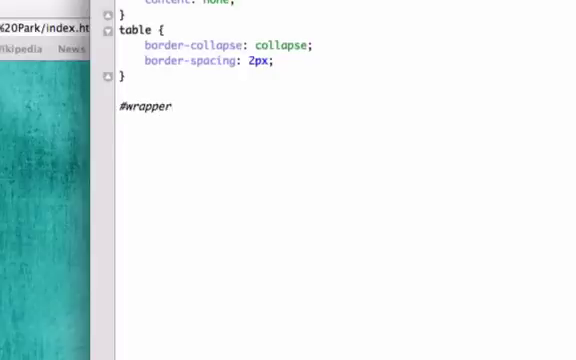
type("{}")
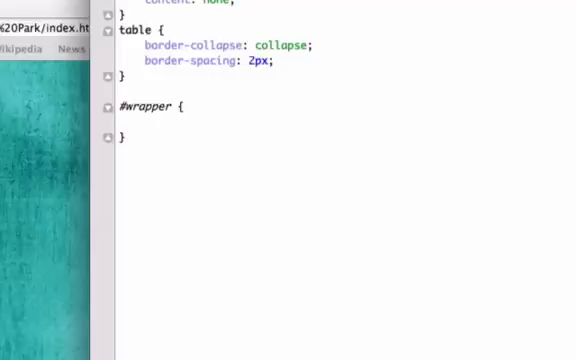
type("width:;")
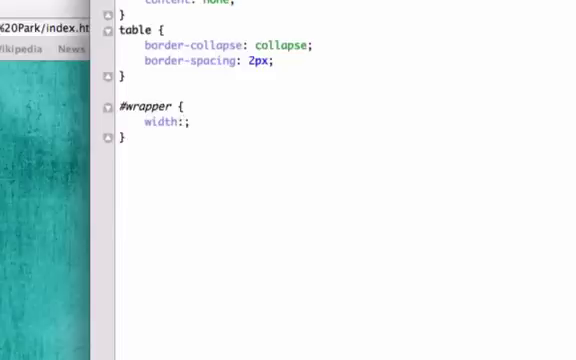
type("900")
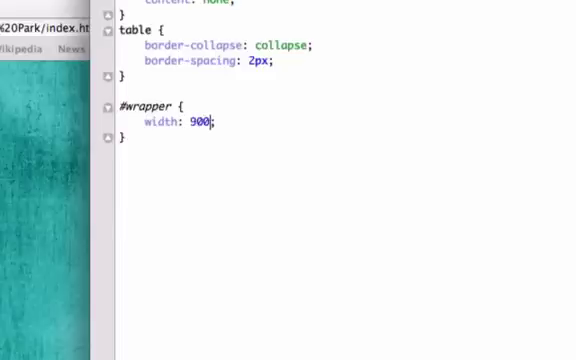
type("px")
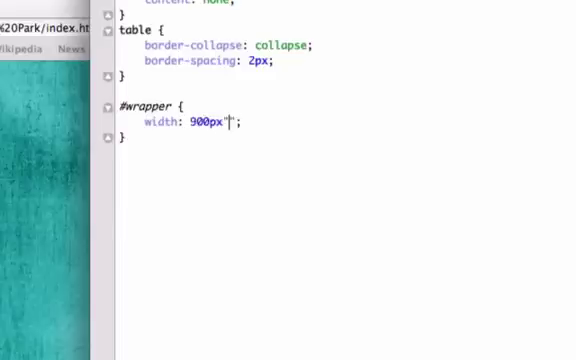
key("Backspace")
type(" hri")
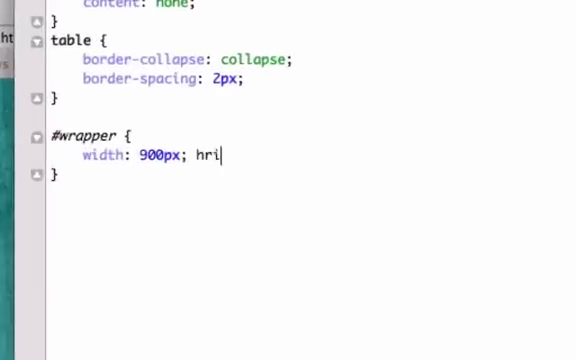
- Give #wrapper a height of 1000px and a centred margin of 0px auto
type("eight")
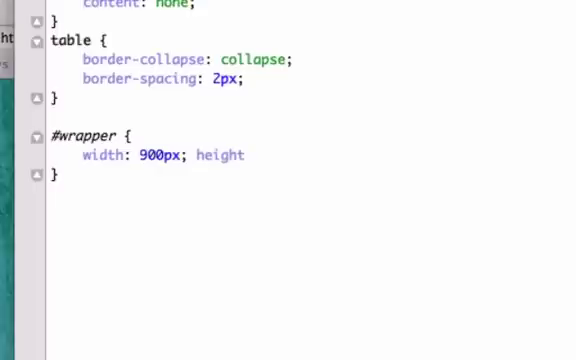
type("1;")
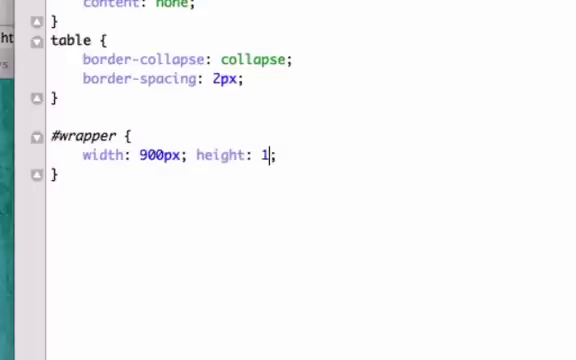
type("000px;")
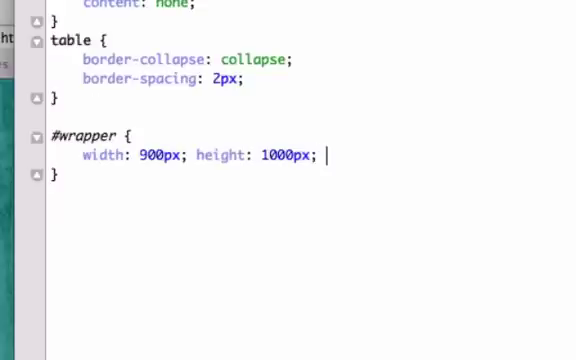
type("m")
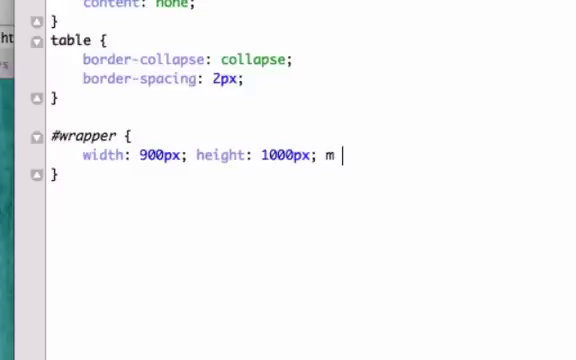
type("argin")
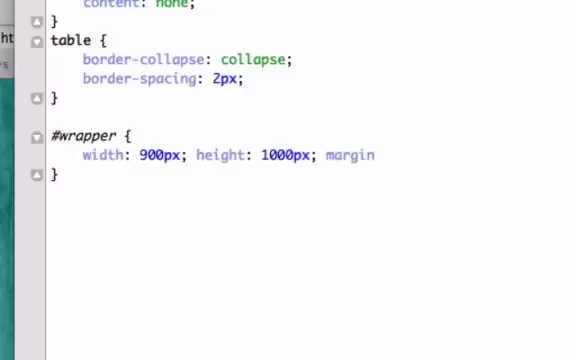
type("0p;")
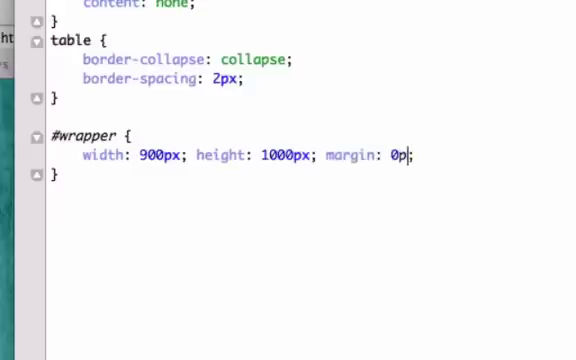
type("x;")
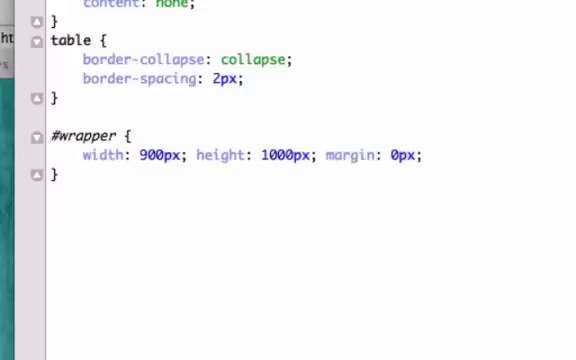
left_click(420, 156)
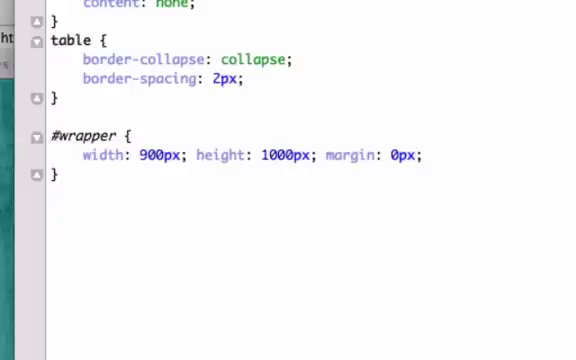
type("a")
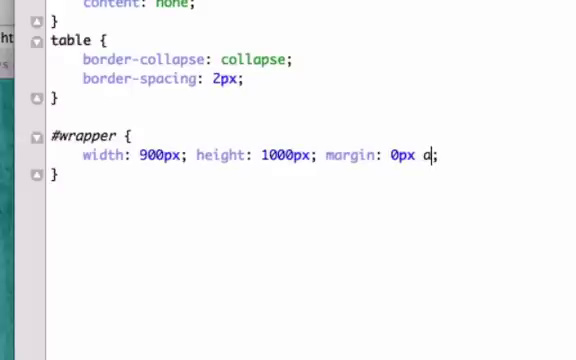
type("uto;")
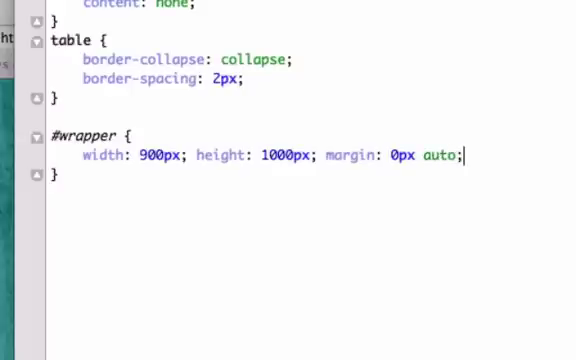
- Add background-color: #FFFFFF to the #wrapper rule
type("background-color")
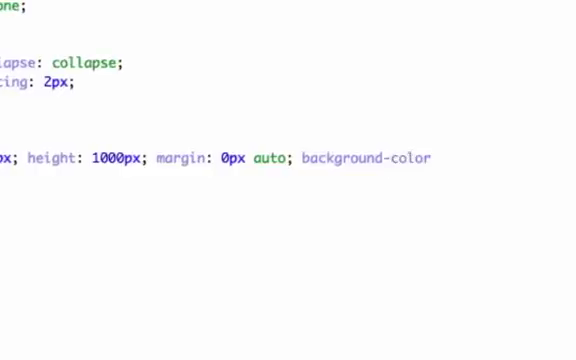
type(":;")
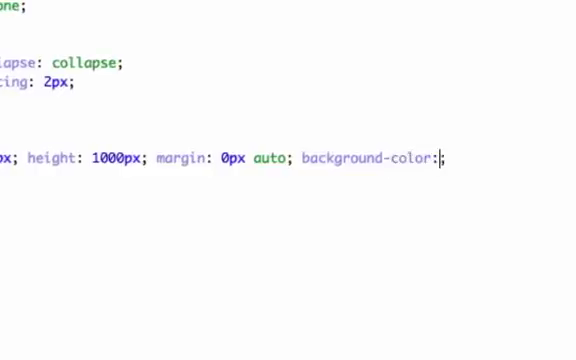
type("#")
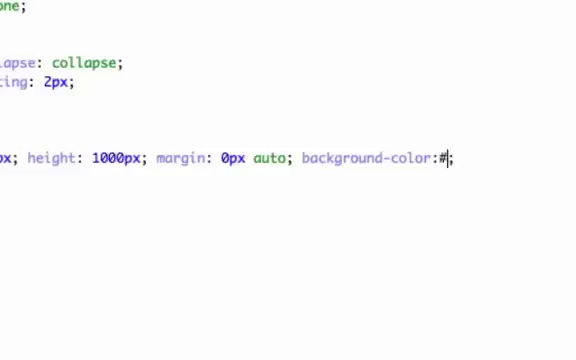
key("Backspace")
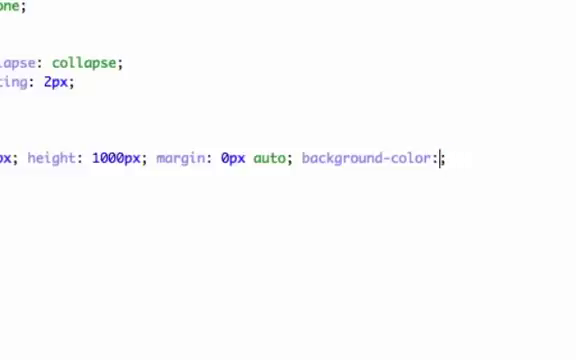
type("#FFF")
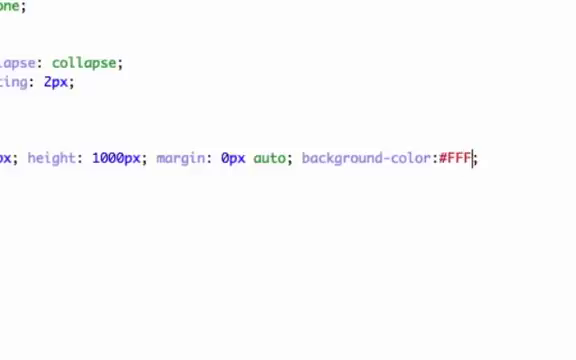
type("FFF")
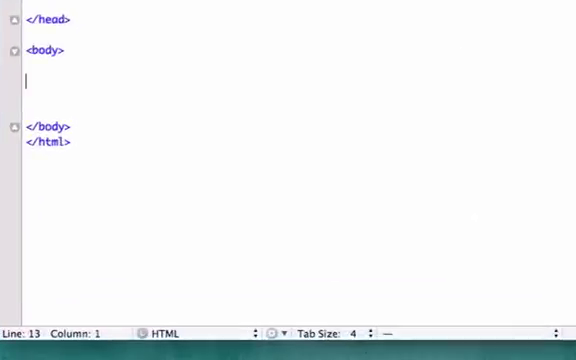
- Insert <div id="wrapper"> in the body with blank lines and its closing </div>
type("<div id")
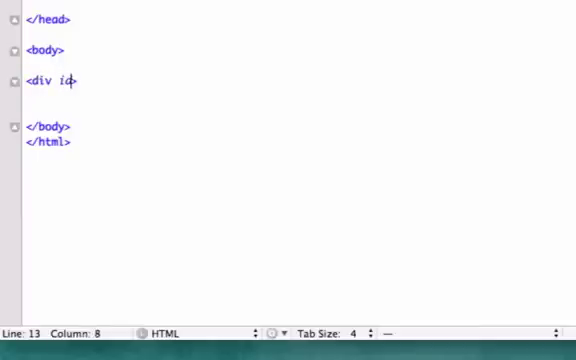
type("=\"w\">")
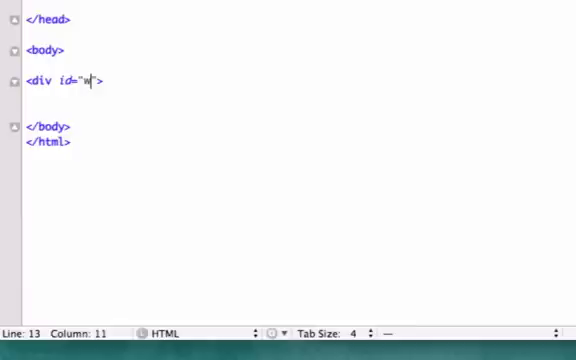
type("rapper")
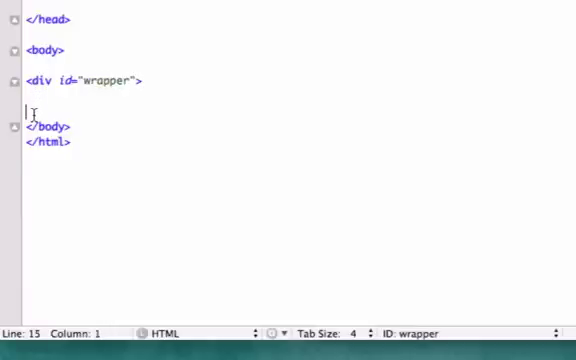
key("enter")
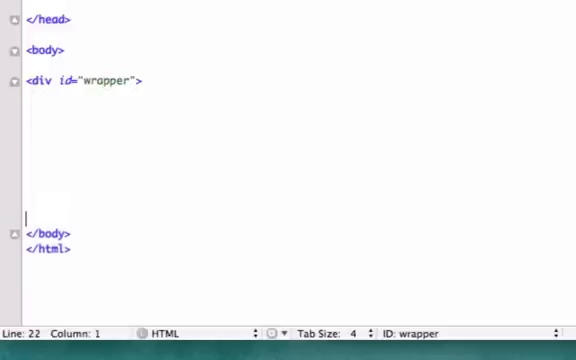
type("<>")
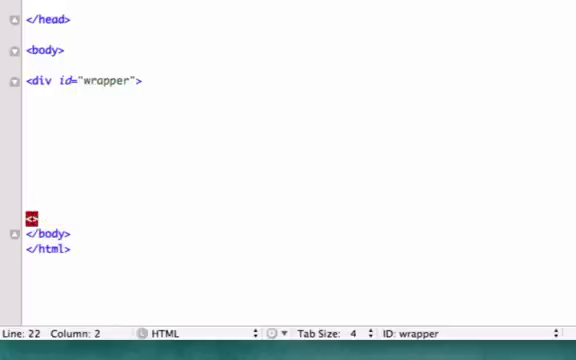
type("</div>")
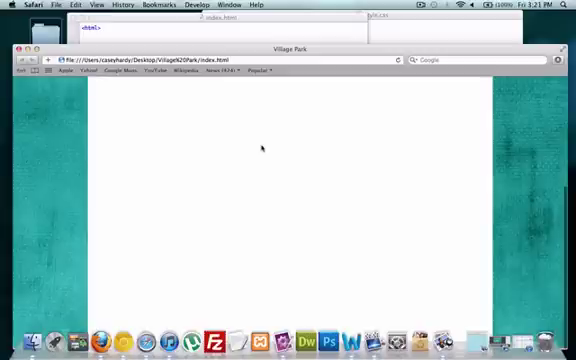
mouse_move(310, 120)
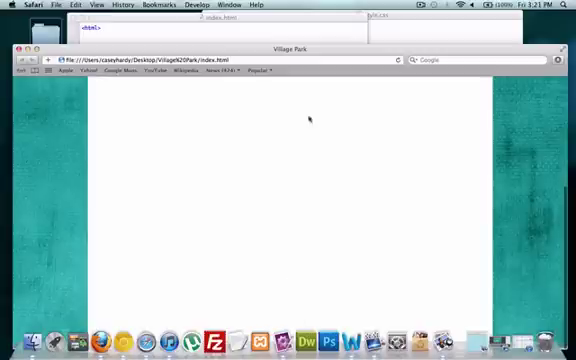
mouse_move(66, 136)
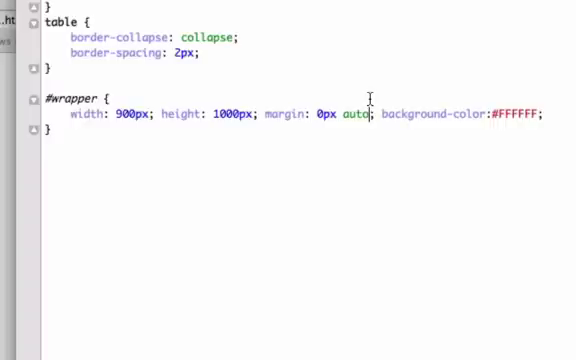
- Replace the #wrapper margin value with 0px 10px
key("Backspace")
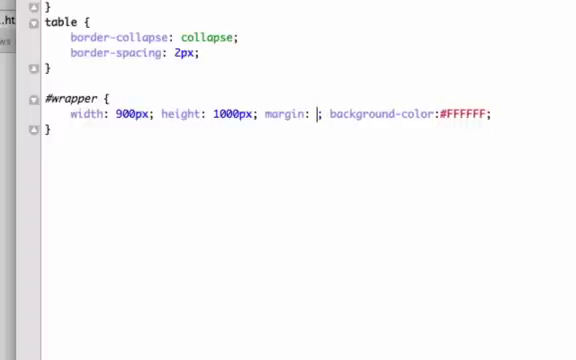
type("0px")
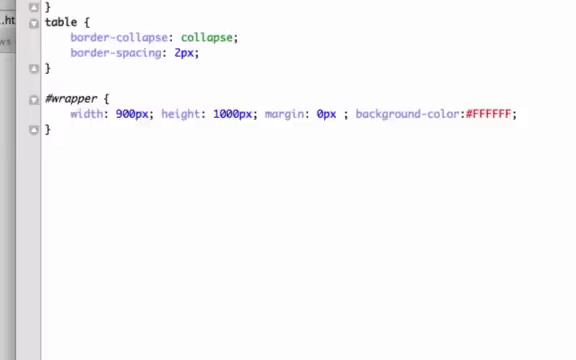
type("10px")
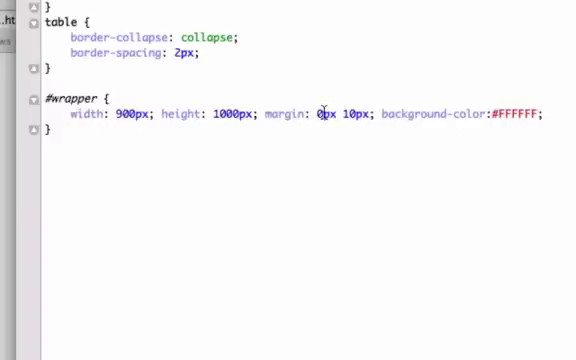
mouse_move(322, 112)
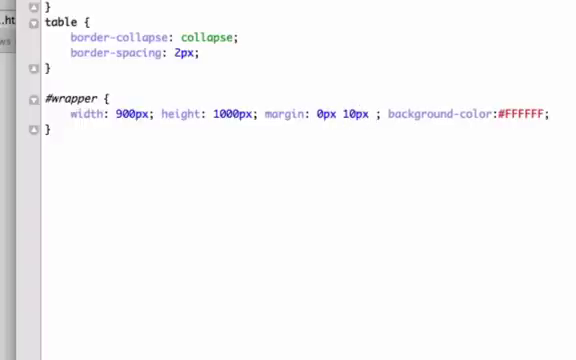
- Try margin values 10px and 50px, then revert the #wrapper margin to 0px auto
type("10px")
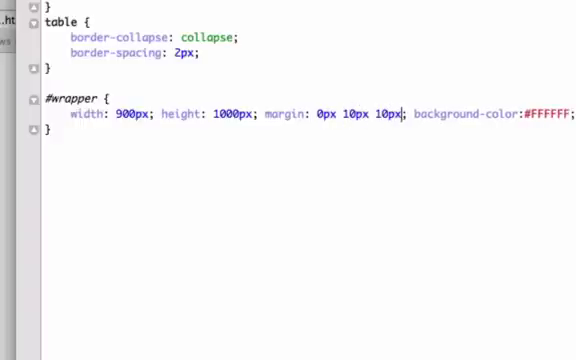
type("50px")
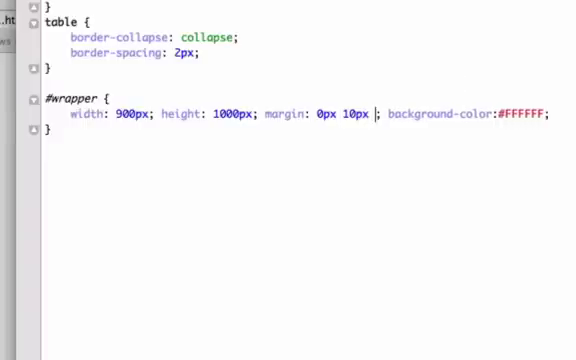
key("BackSpace")
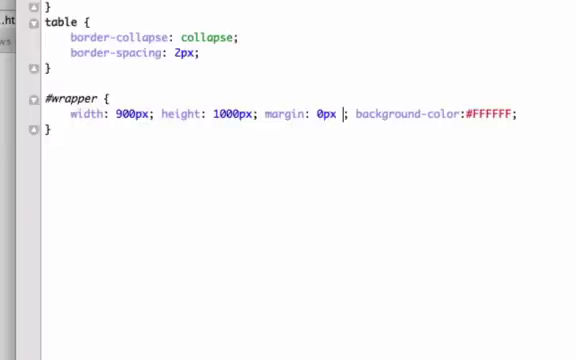
type("auto")
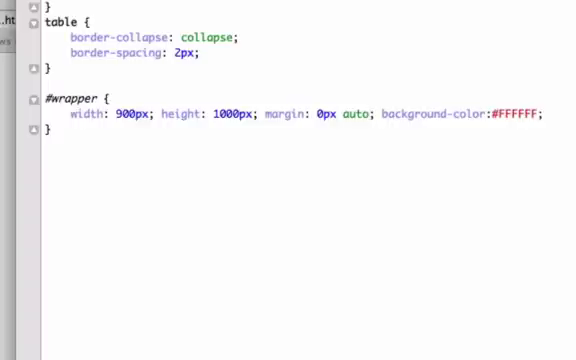